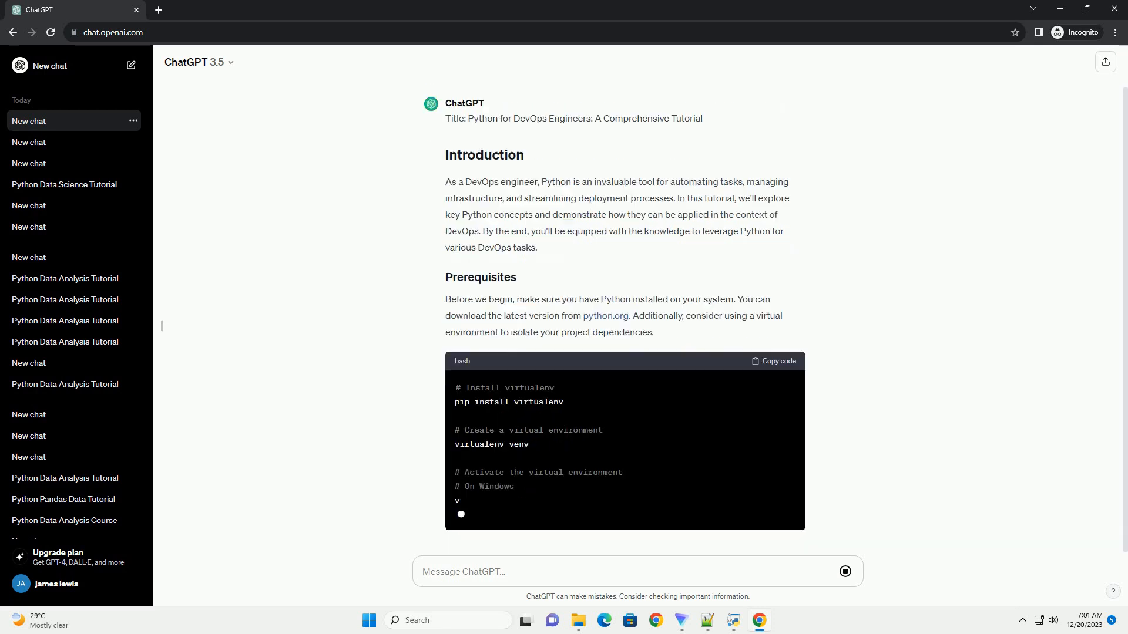
pyautogui.scroll(-3)
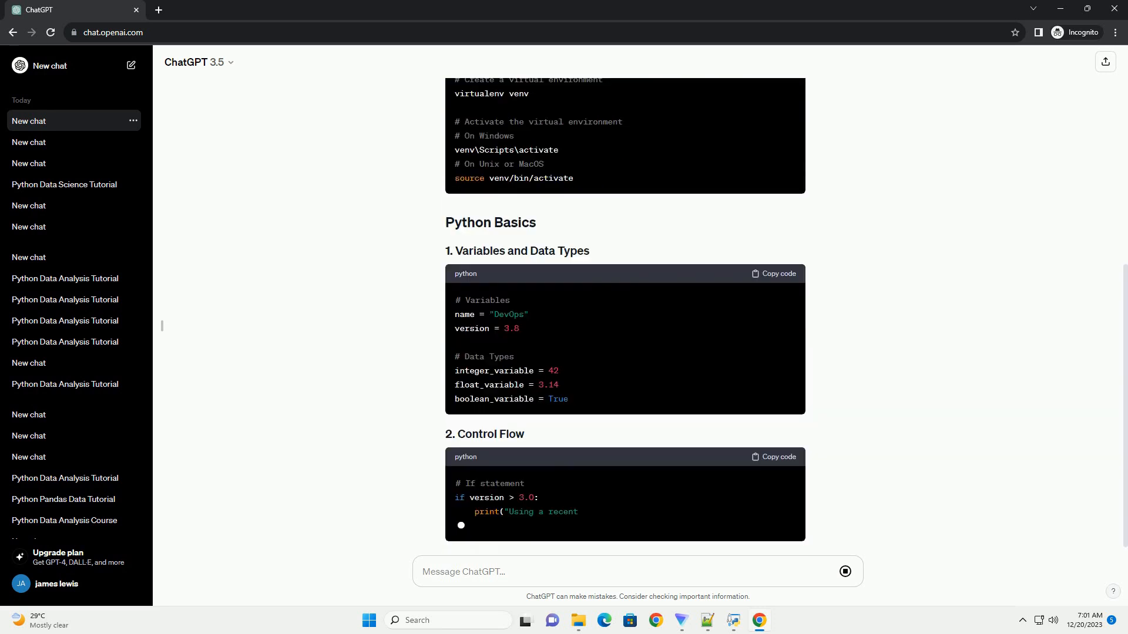
pyautogui.scroll(-3)
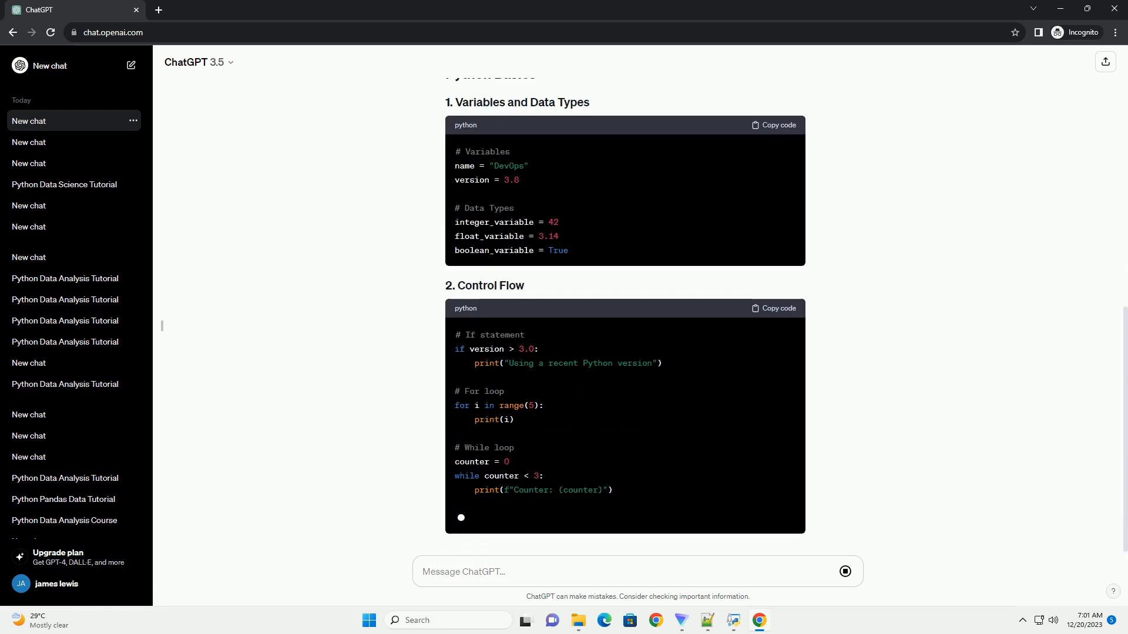
pyautogui.scroll(-3)
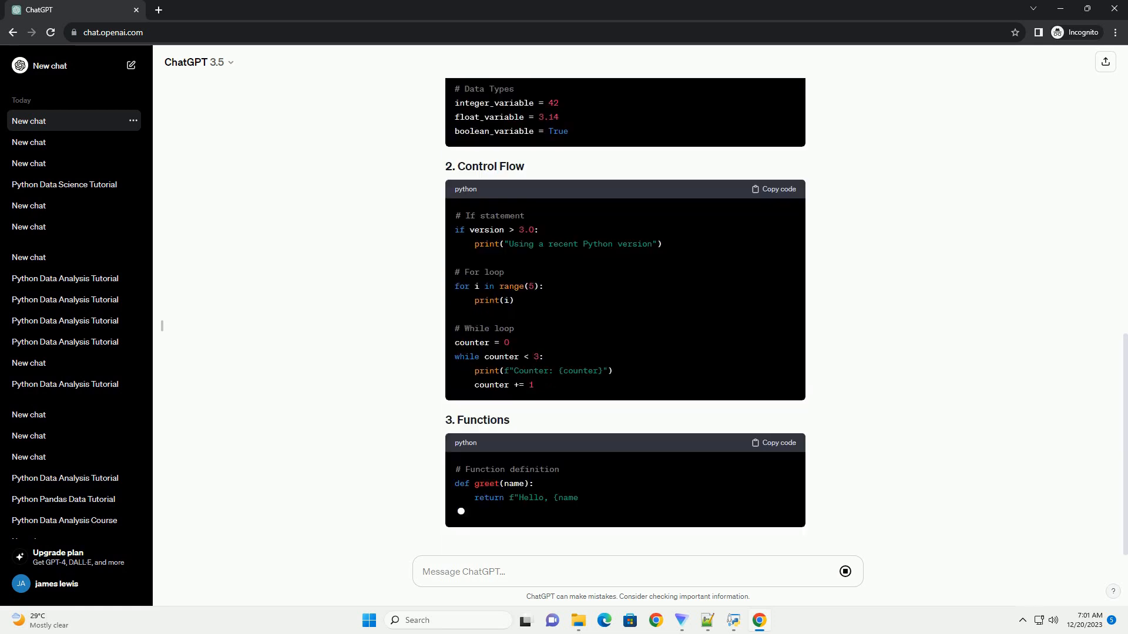
pyautogui.scroll(-3)
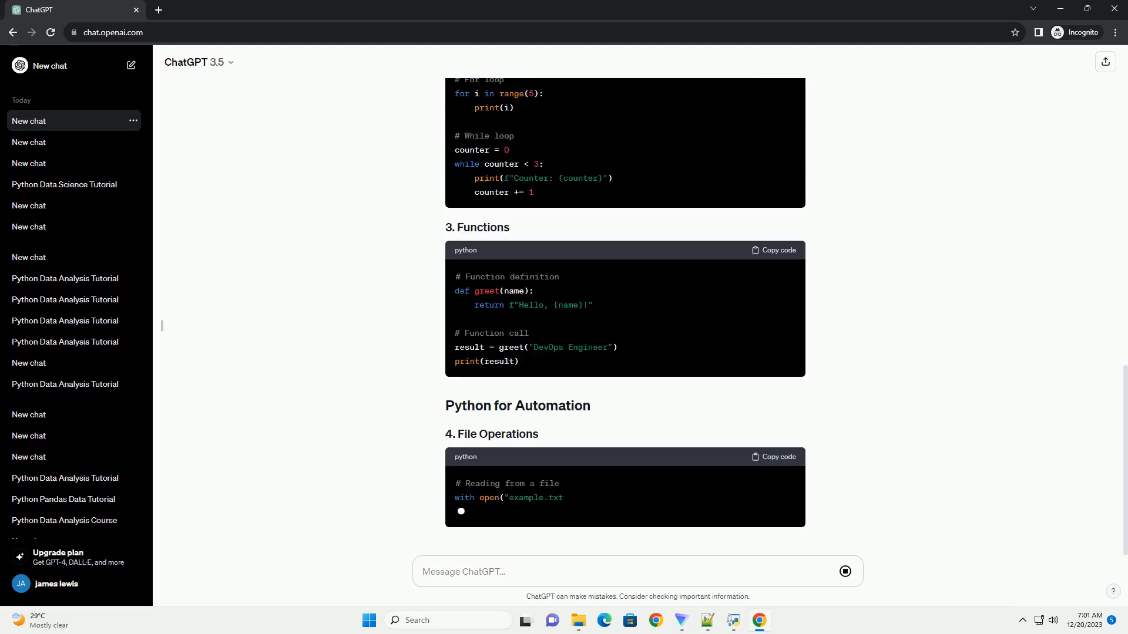
pyautogui.scroll(-3)
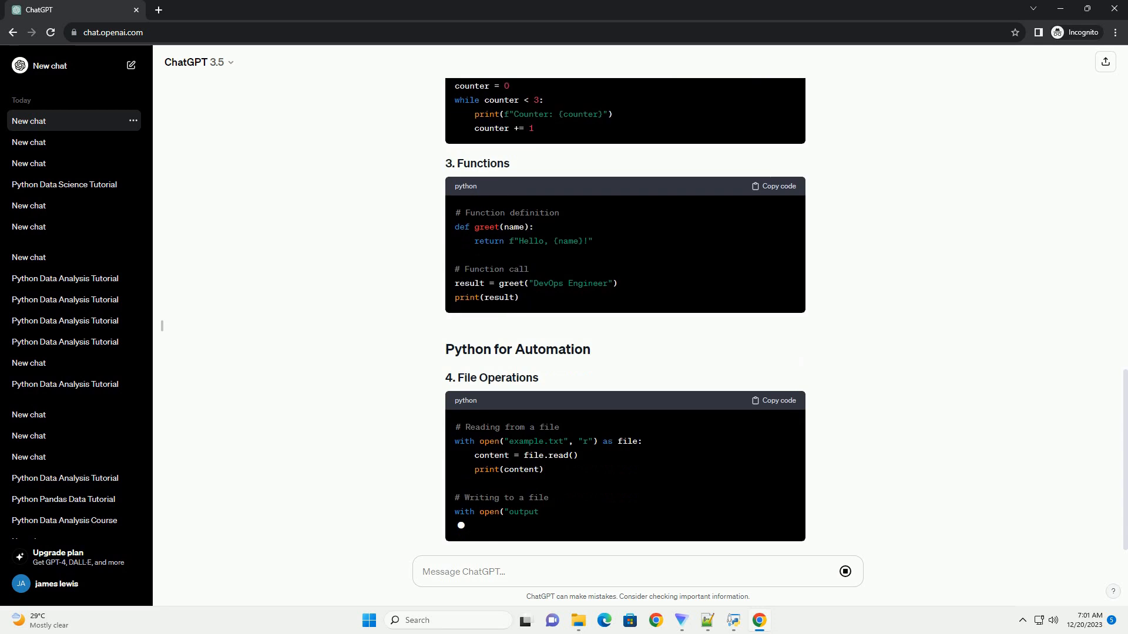
pyautogui.scroll(-3)
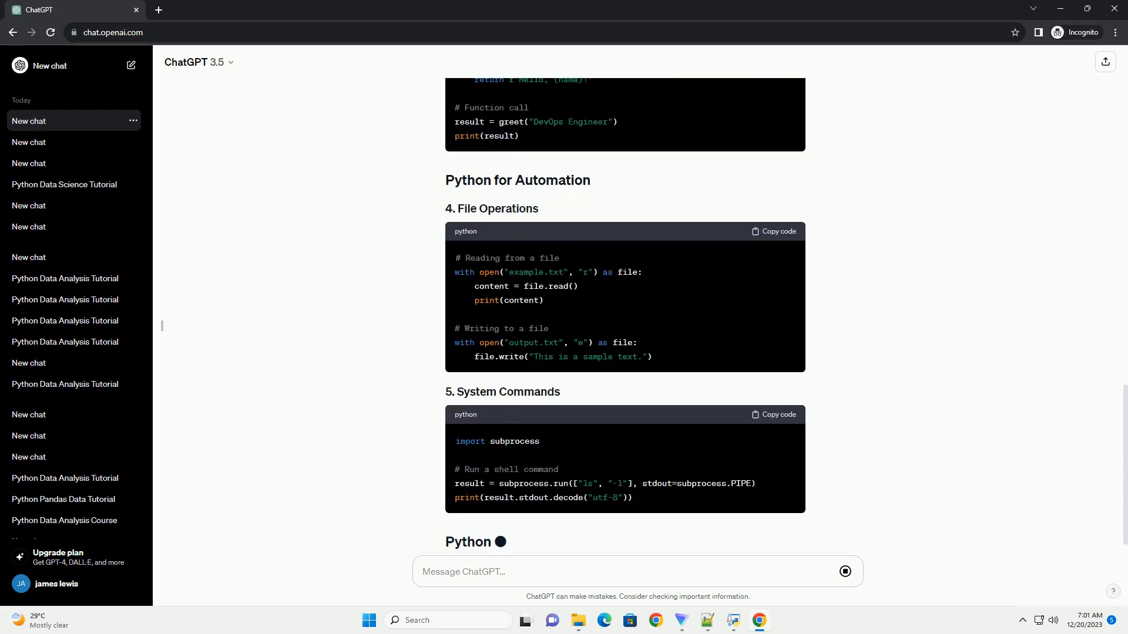
pyautogui.scroll(-3)
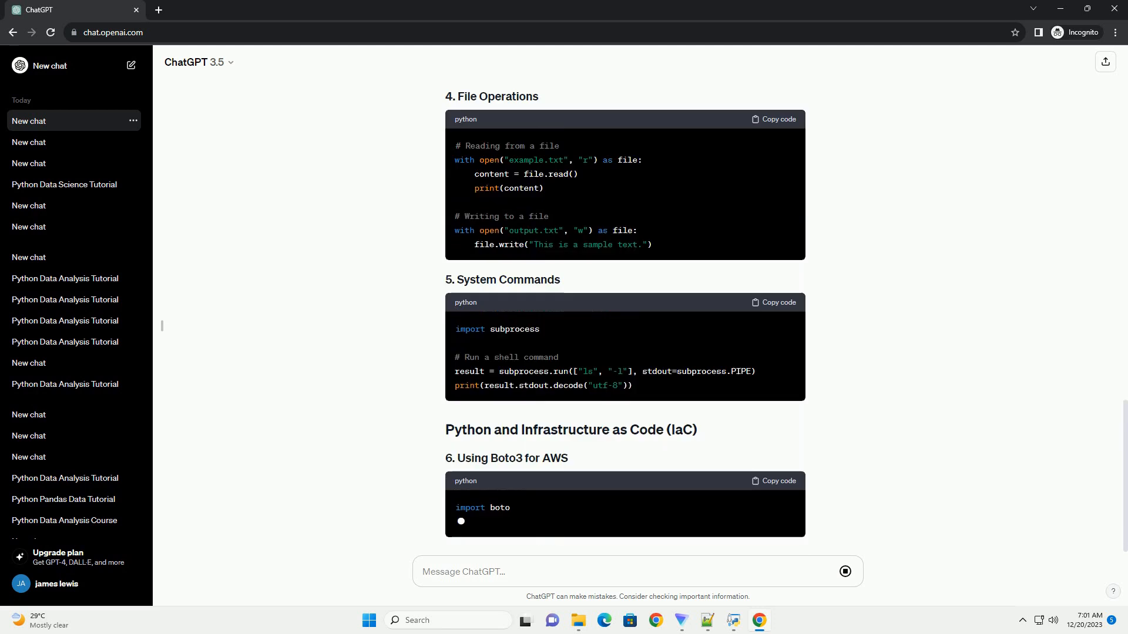
pyautogui.scroll(-3)
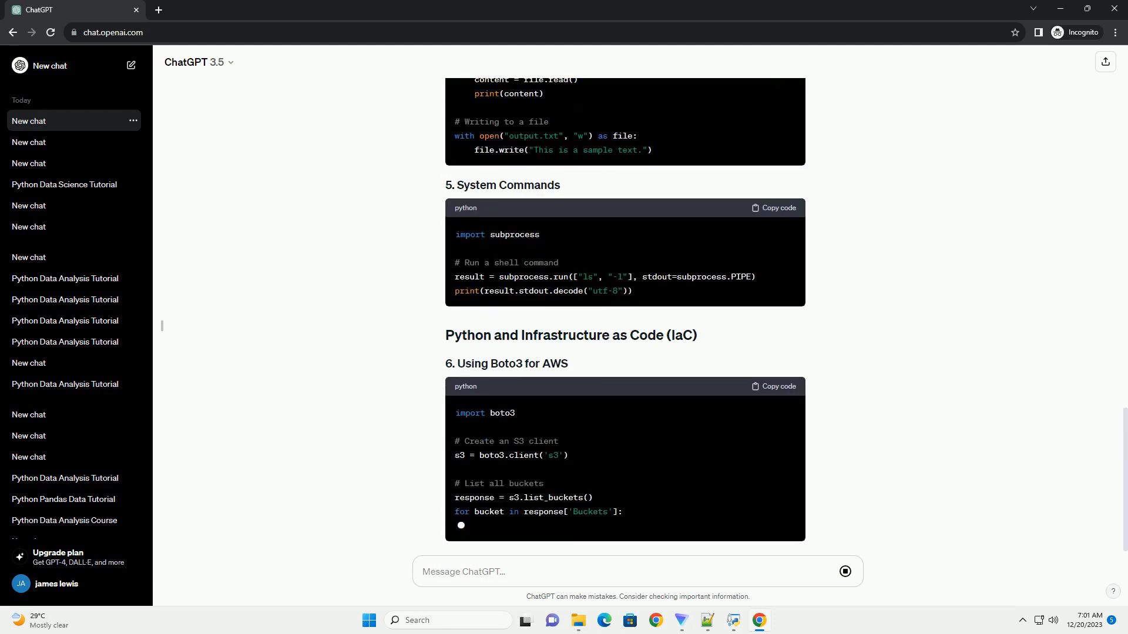
pyautogui.scroll(-3)
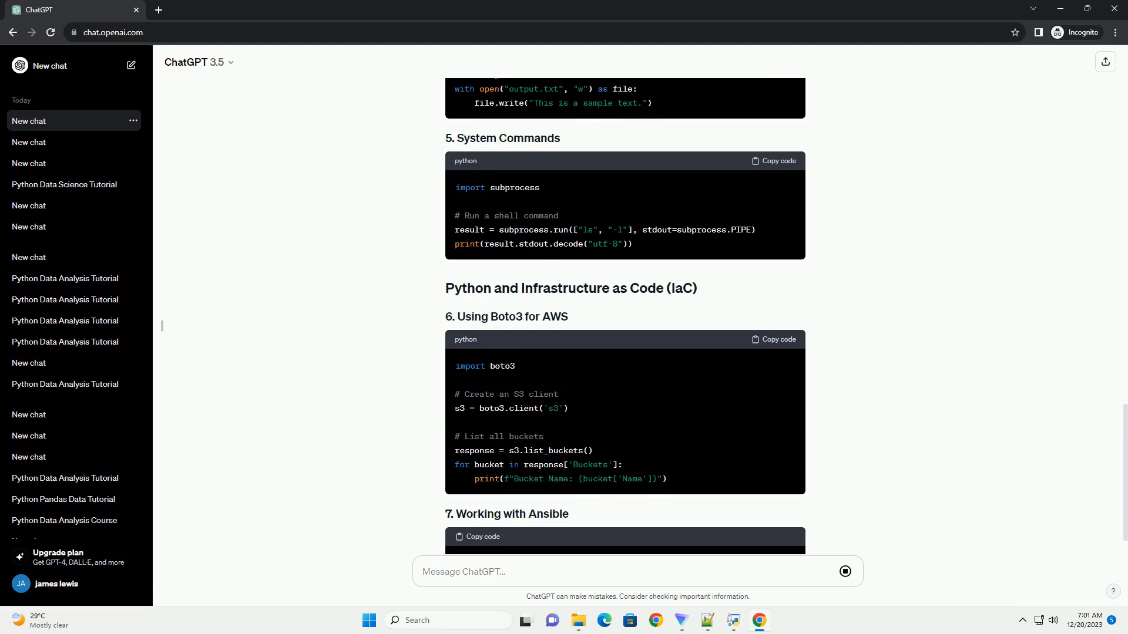
pyautogui.scroll(-3)
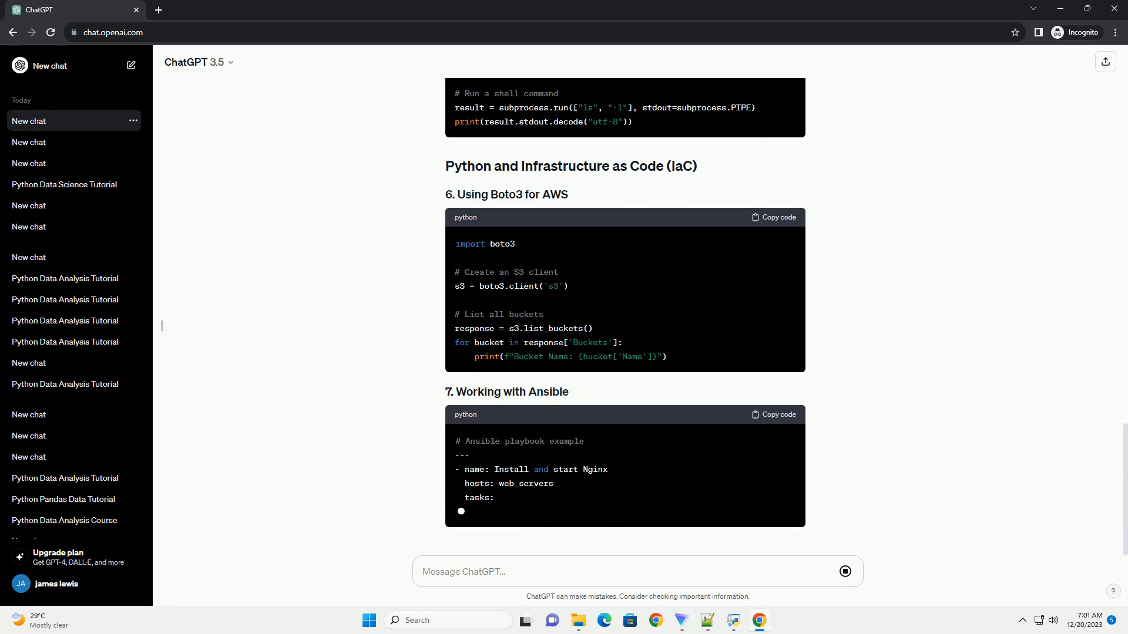
pyautogui.scroll(-3)
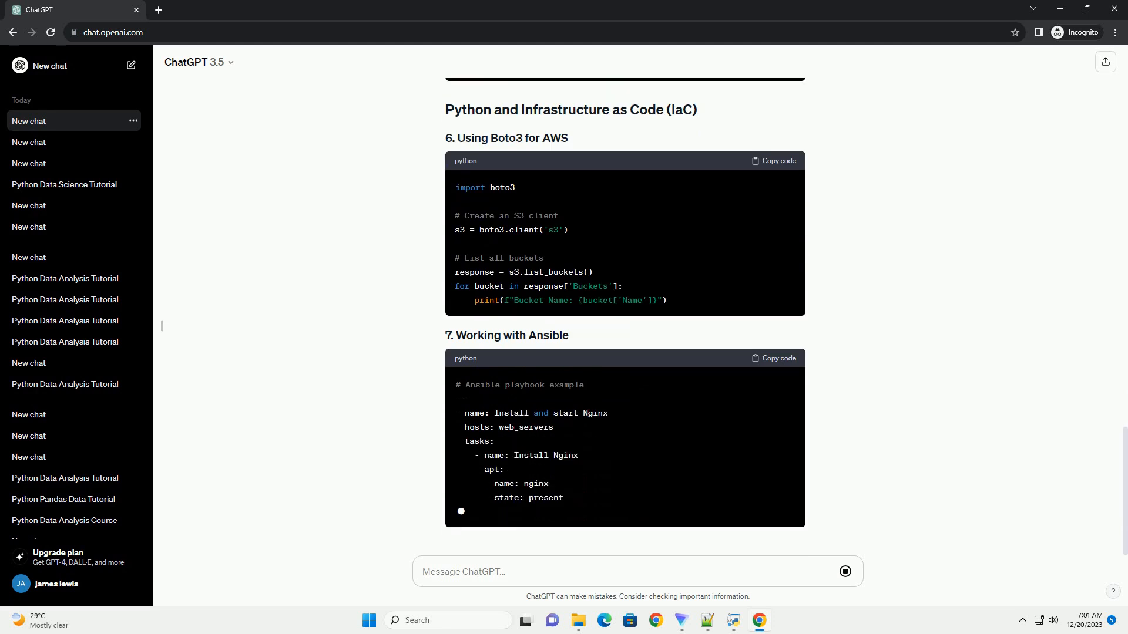
pyautogui.scroll(-3)
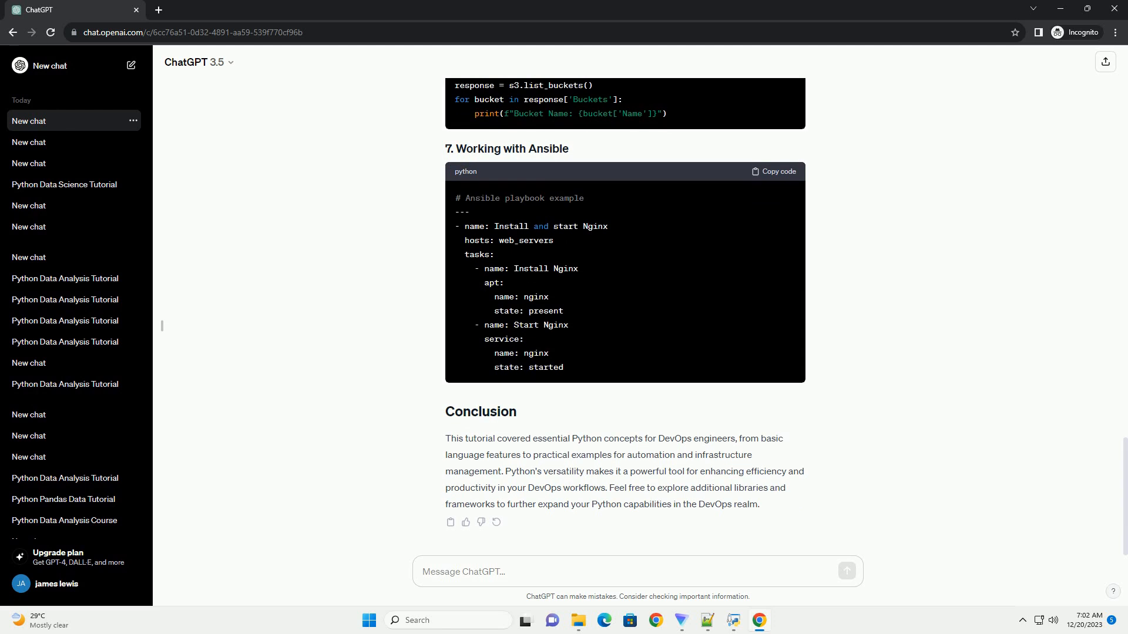
pyautogui.write('Pytho')
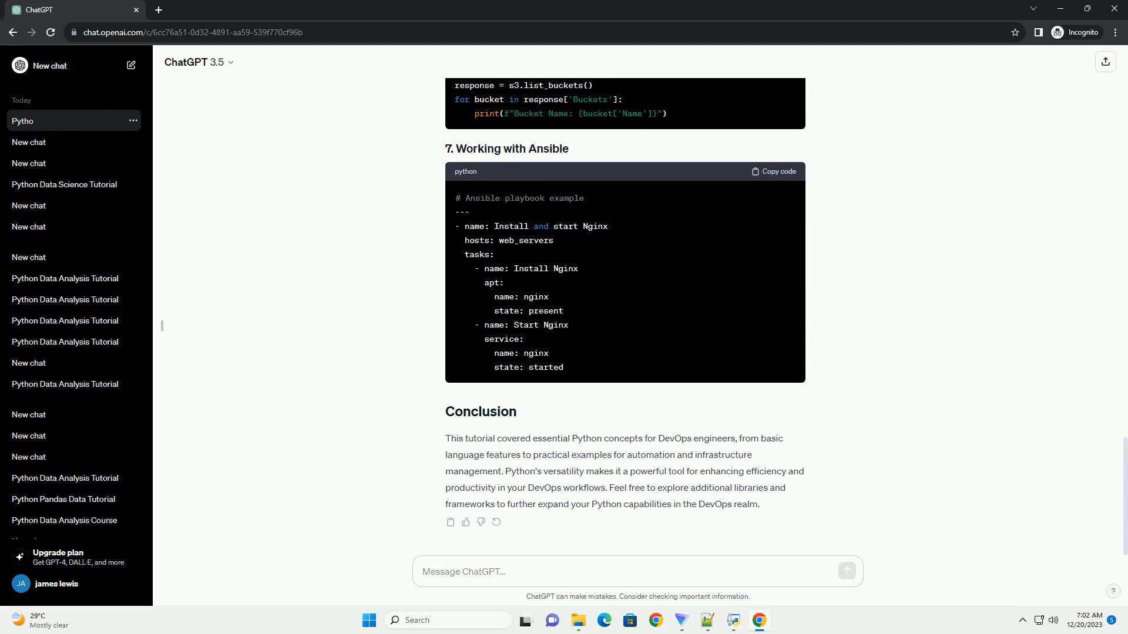